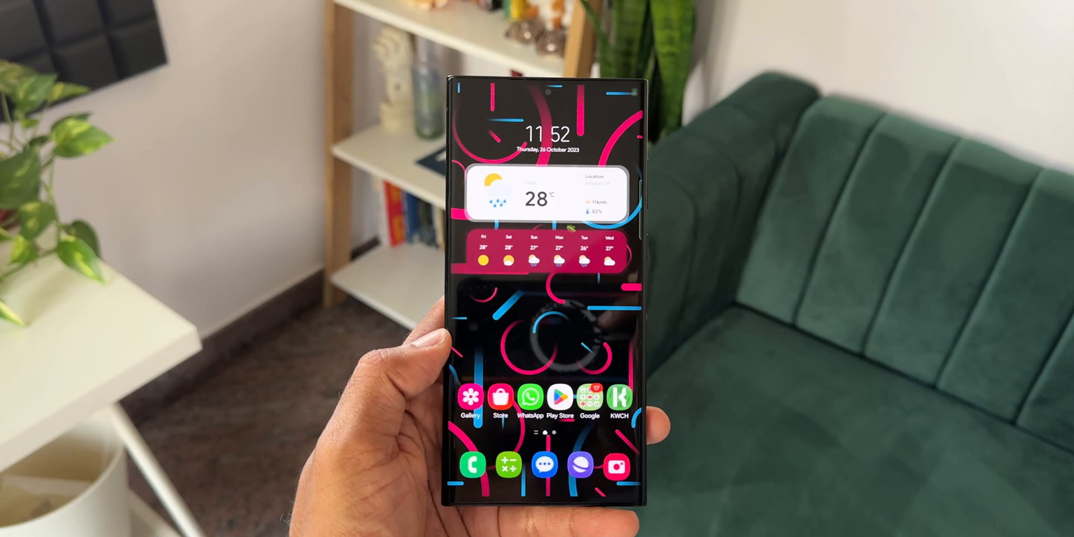
click(509, 464)
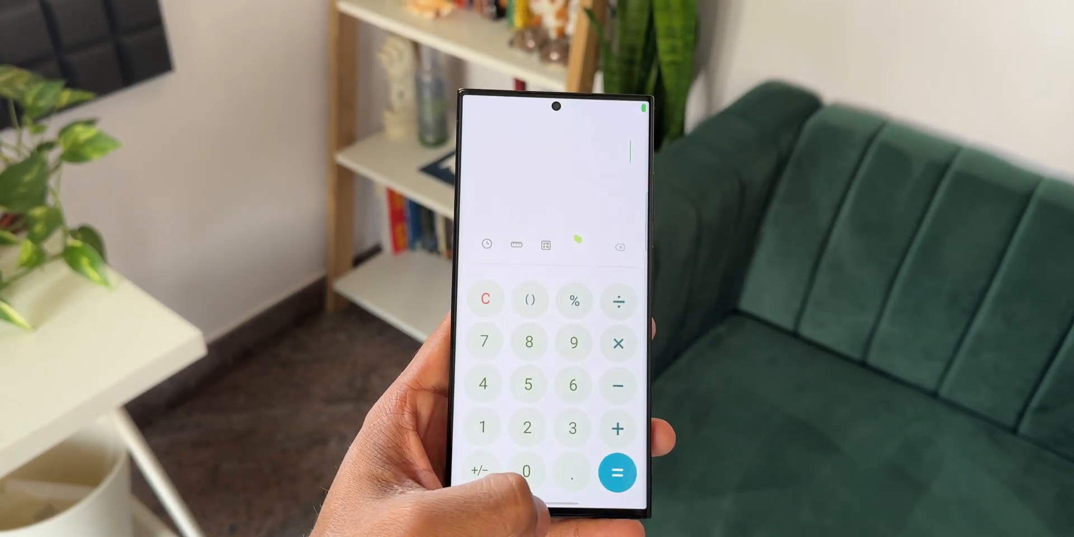